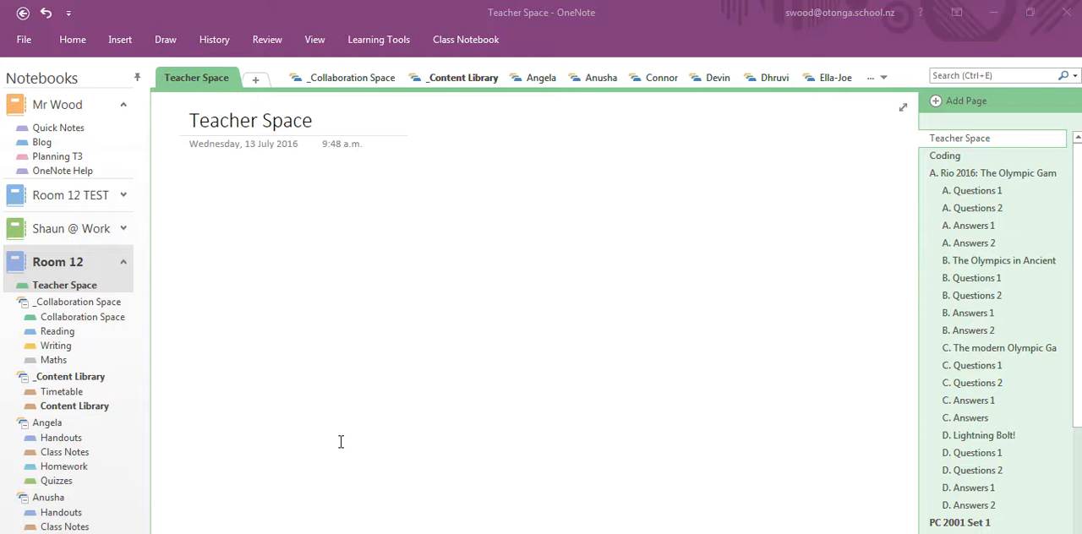
mouse_move(721, 250)
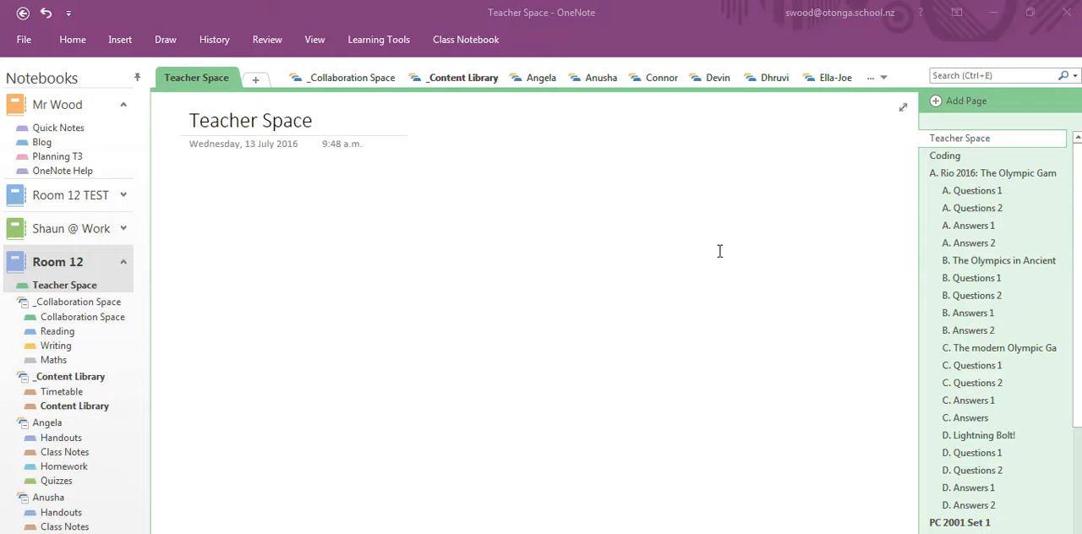
mouse_move(555, 112)
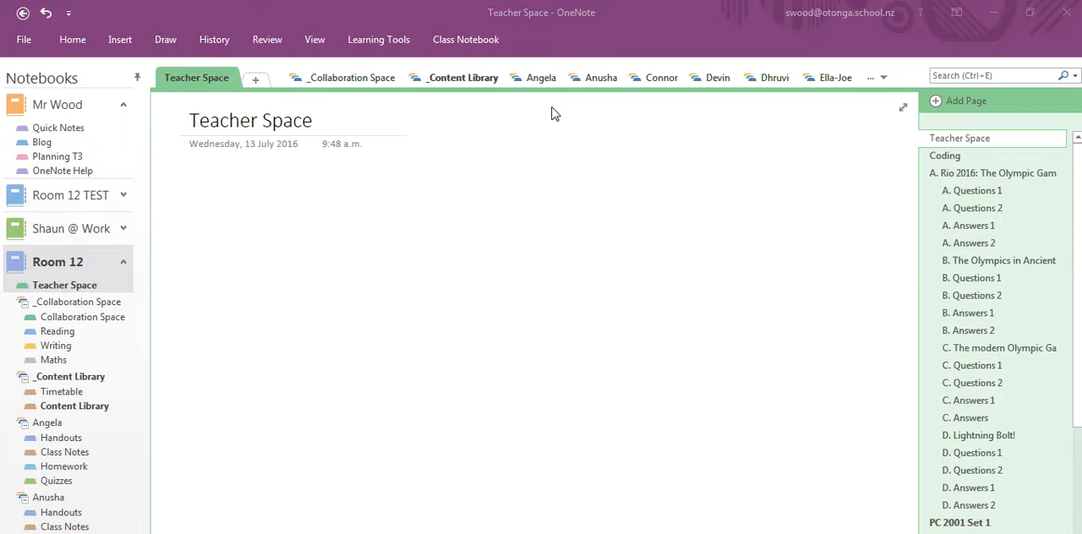
mouse_move(548, 85)
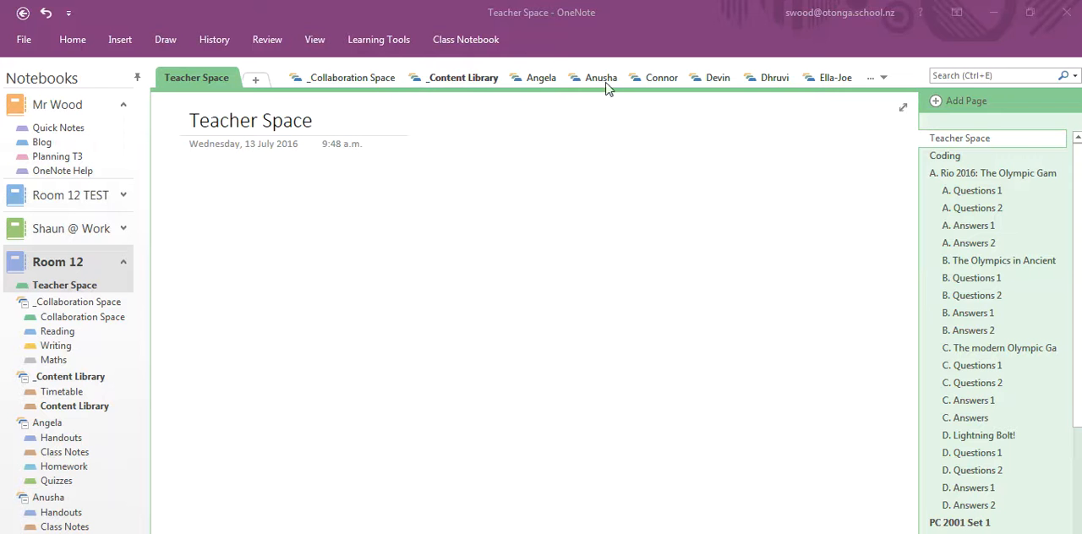
mouse_move(450, 88)
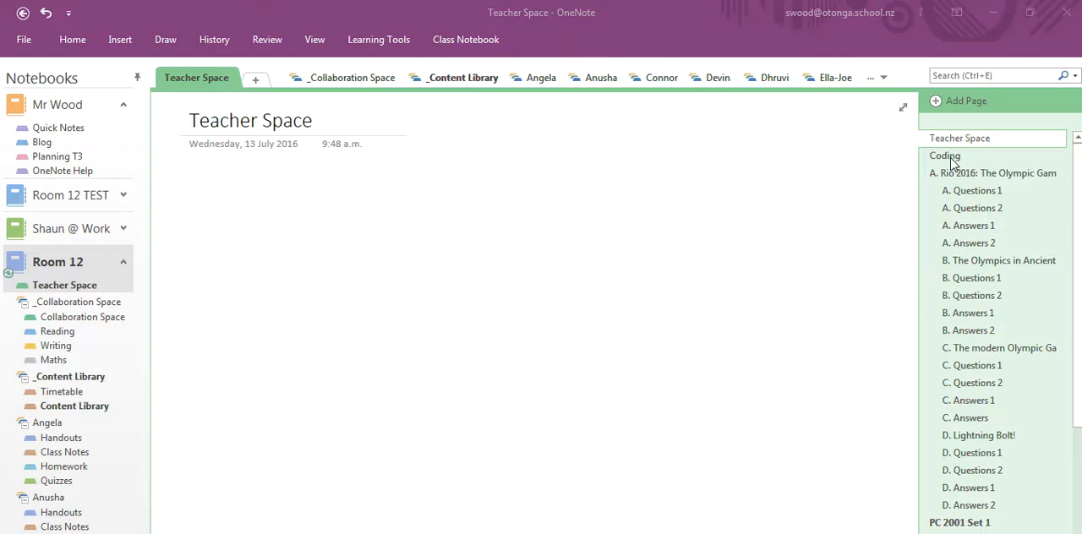
- From the Coding page's menu, start Individual and Group Distribution to Room 12
right_click(943, 156)
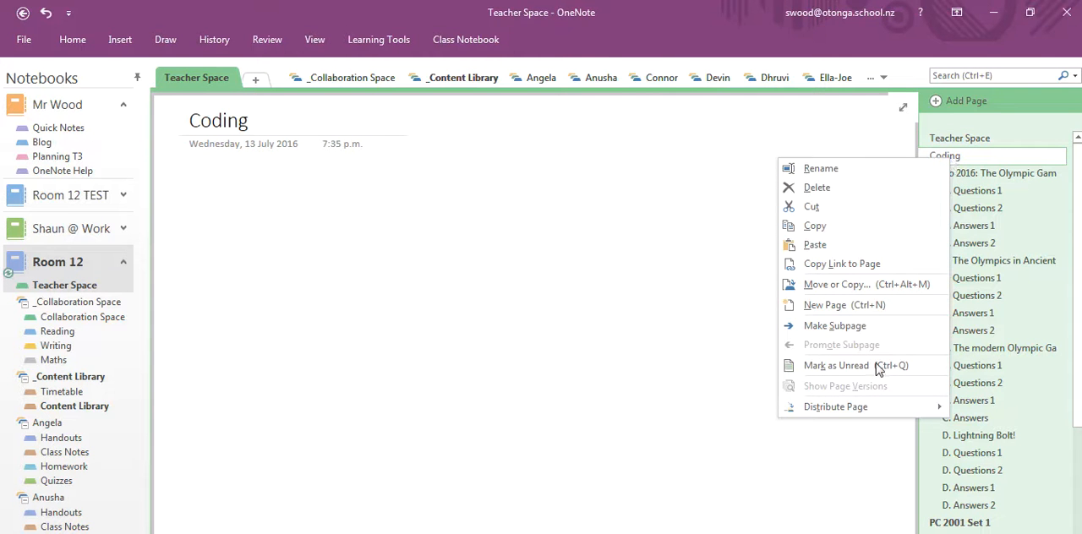
mouse_move(836, 406)
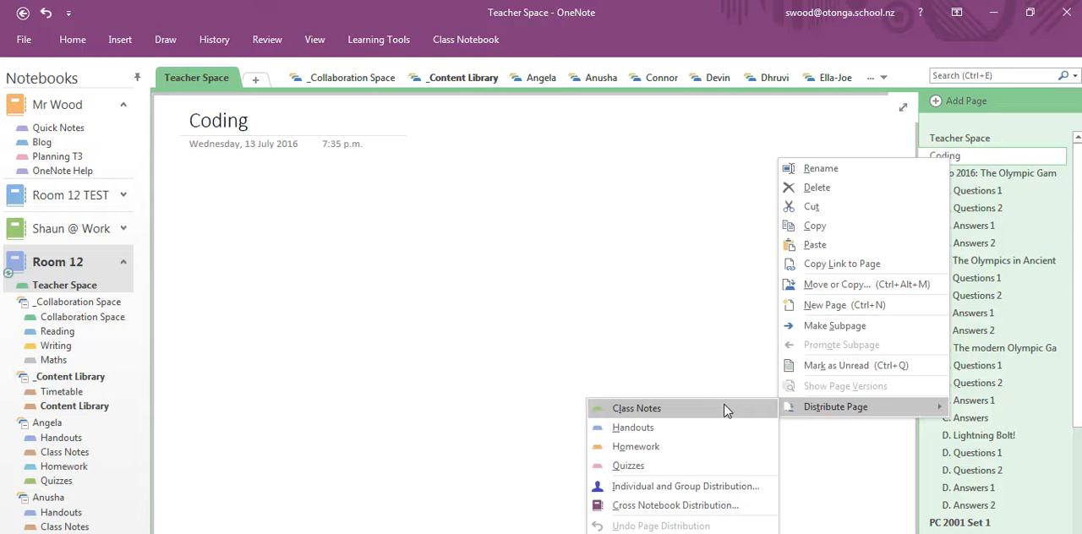
mouse_move(633, 426)
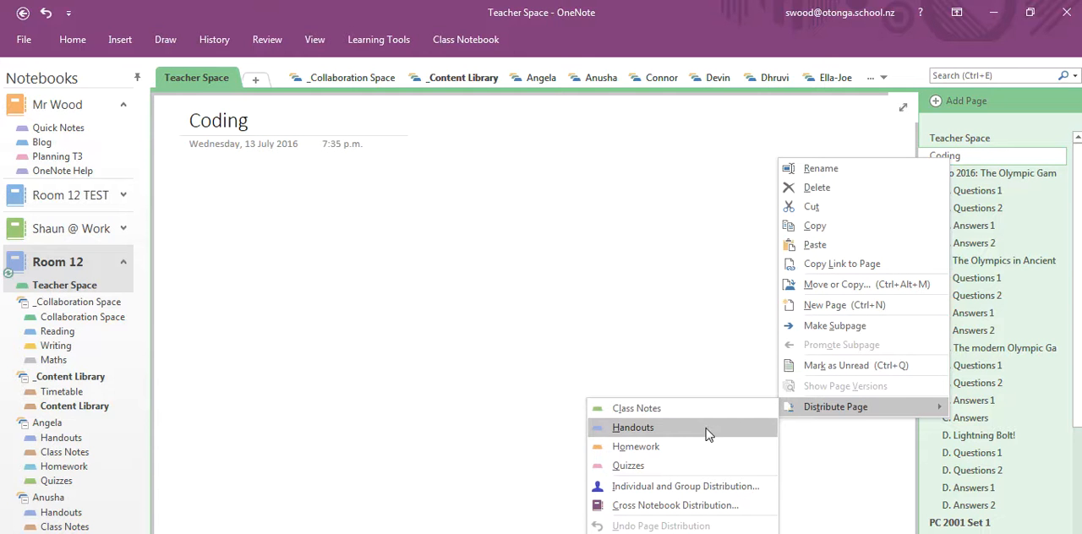
mouse_move(629, 467)
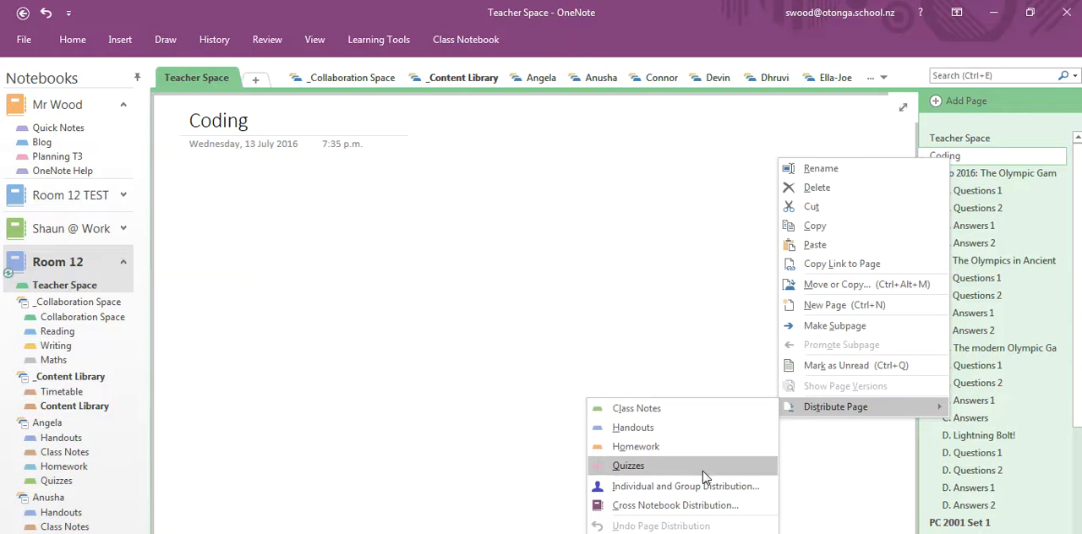
mouse_move(685, 487)
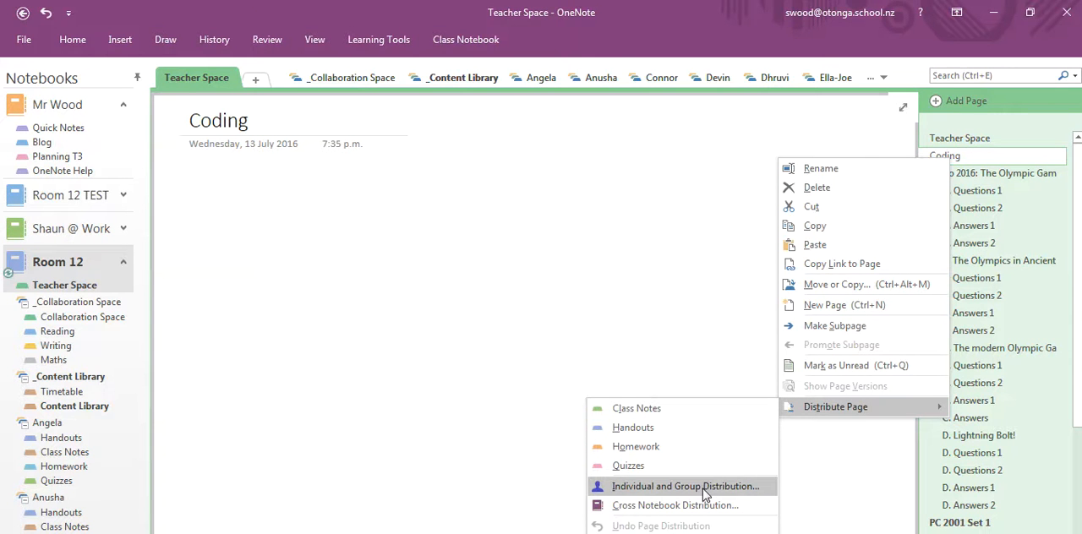
click(685, 487)
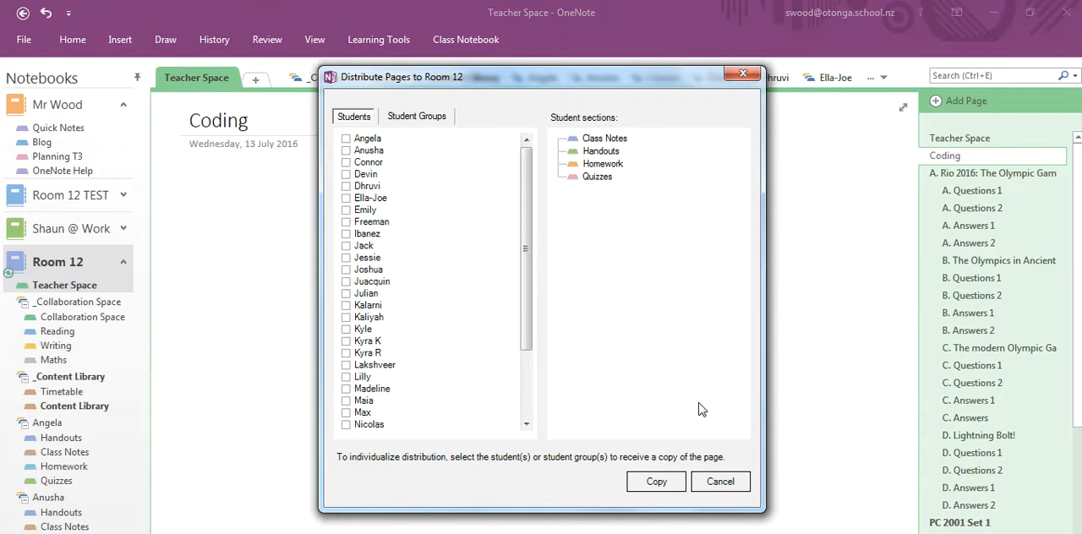
mouse_move(386, 374)
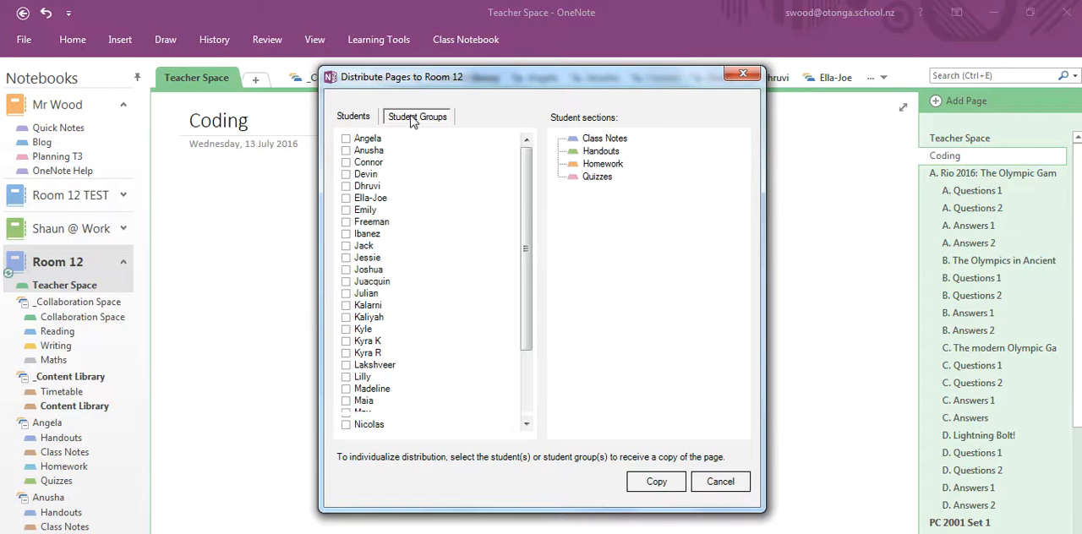
- Switch to Student Groups, start adding a new group, then cancel it
click(416, 115)
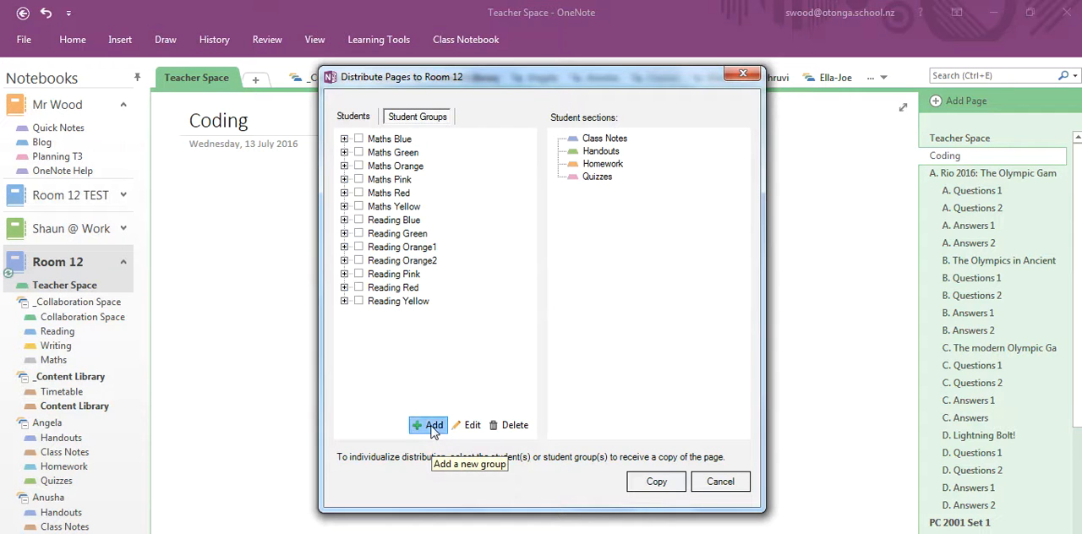
click(430, 426)
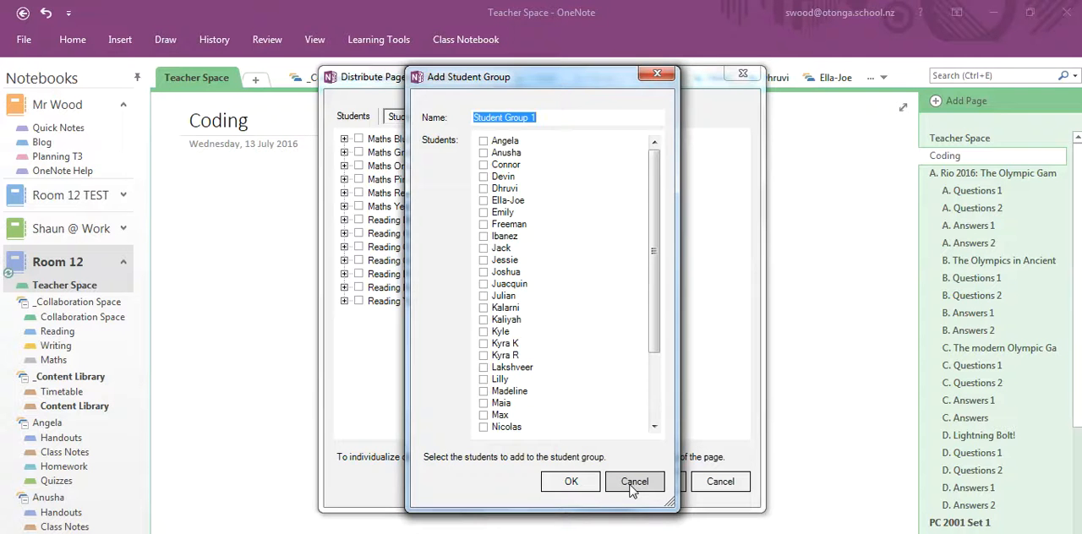
click(636, 481)
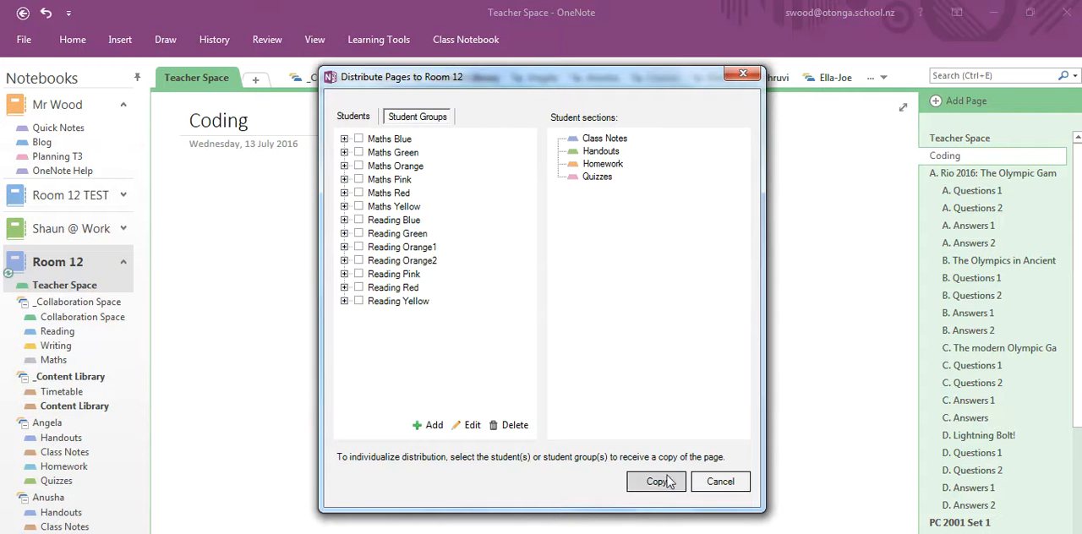
- Reopen the Coding page's distribution dialog and return to the Student Groups list
click(656, 481)
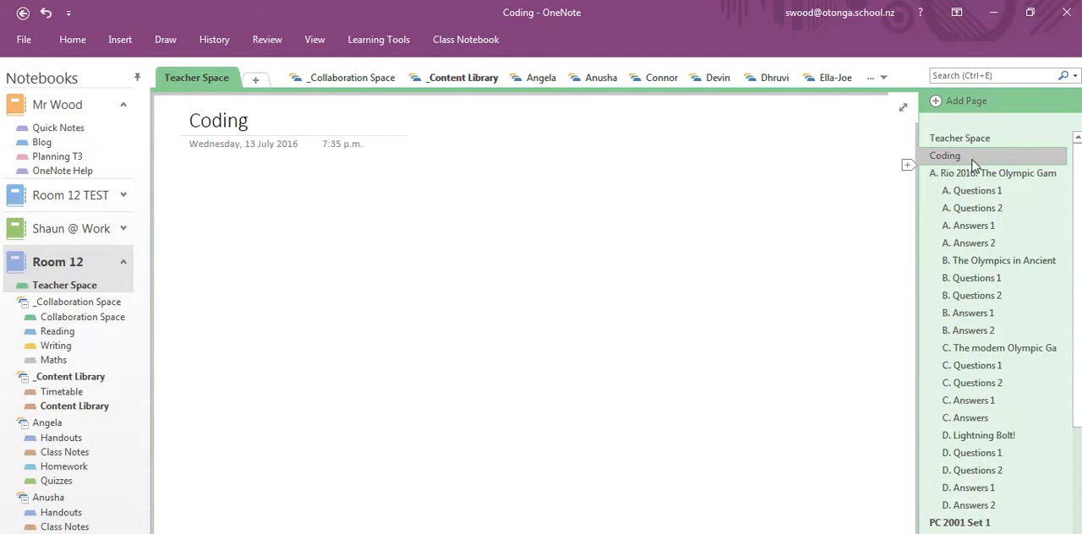
right_click(945, 155)
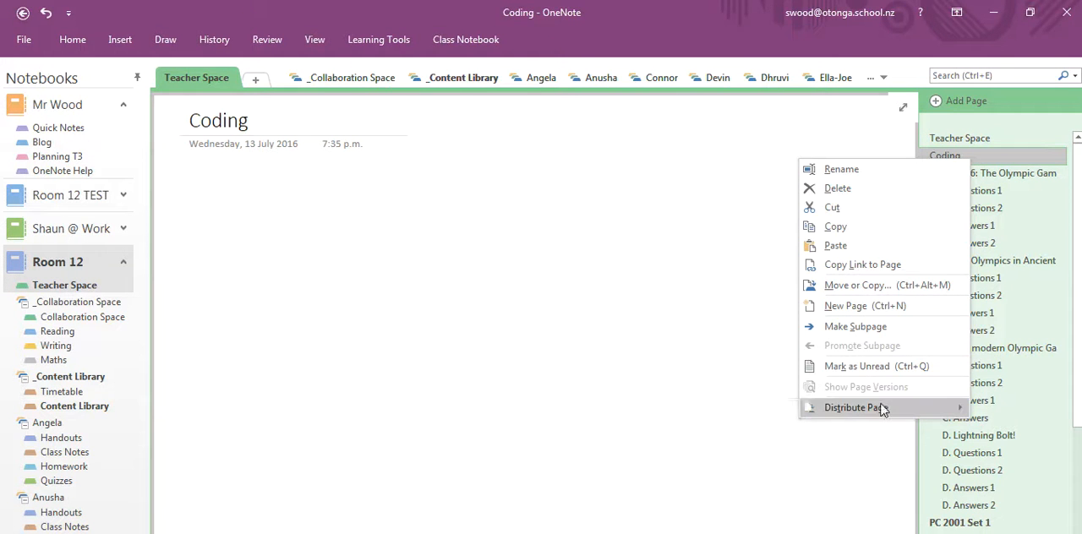
click(856, 408)
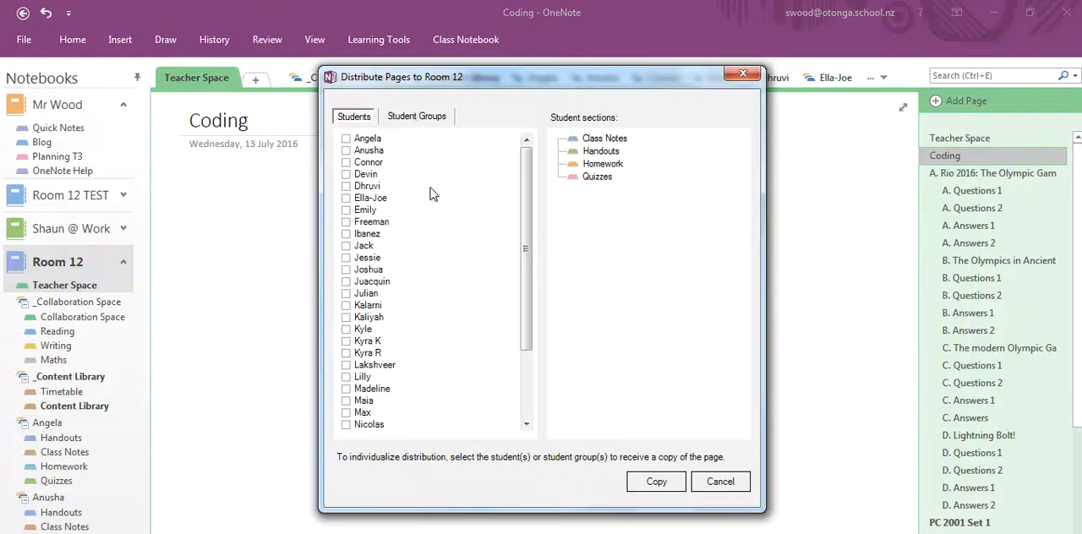
click(416, 115)
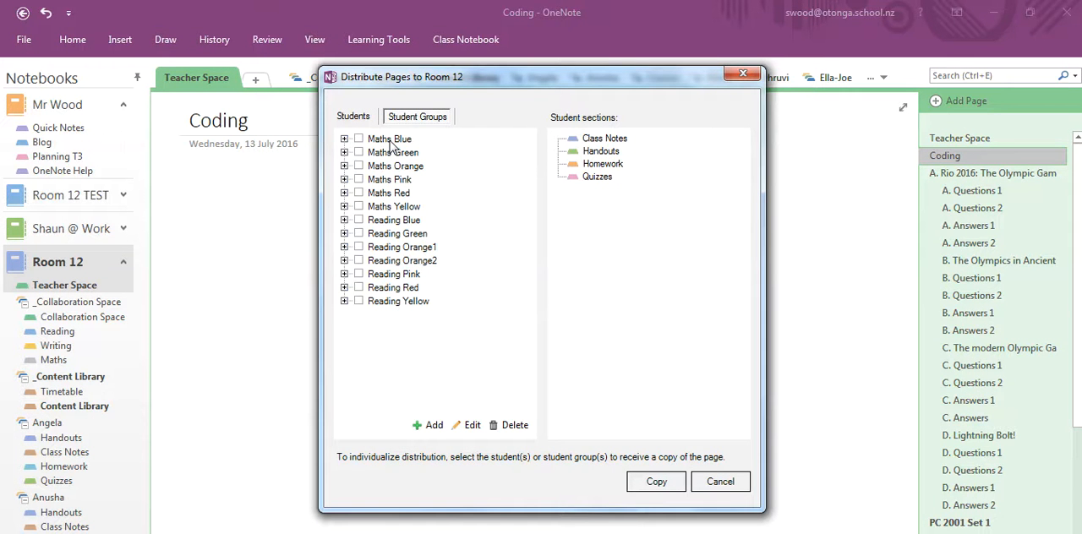
- Tick the Maths Blue and Maths Green groups to receive the Coding page
click(359, 153)
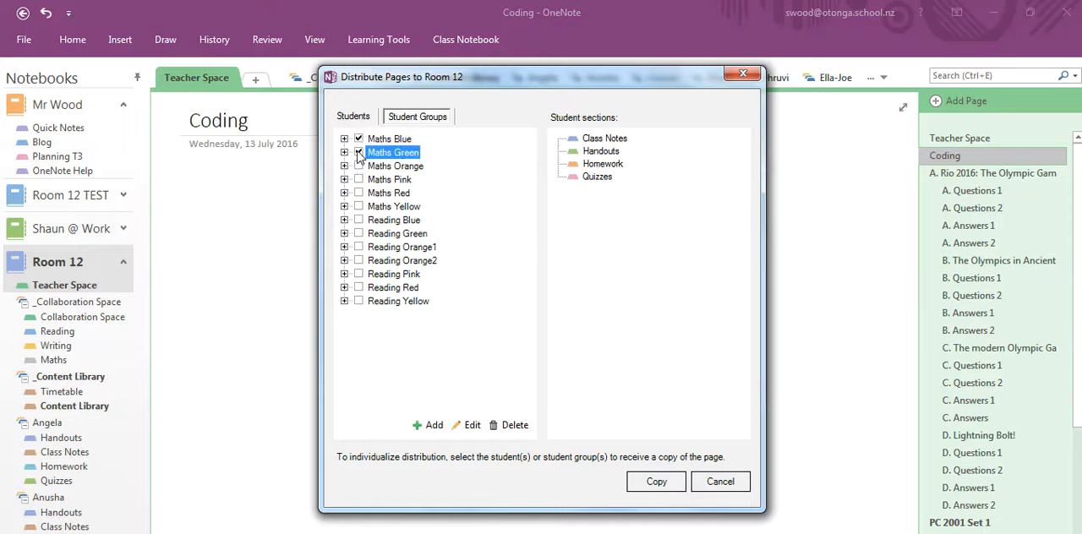
click(358, 152)
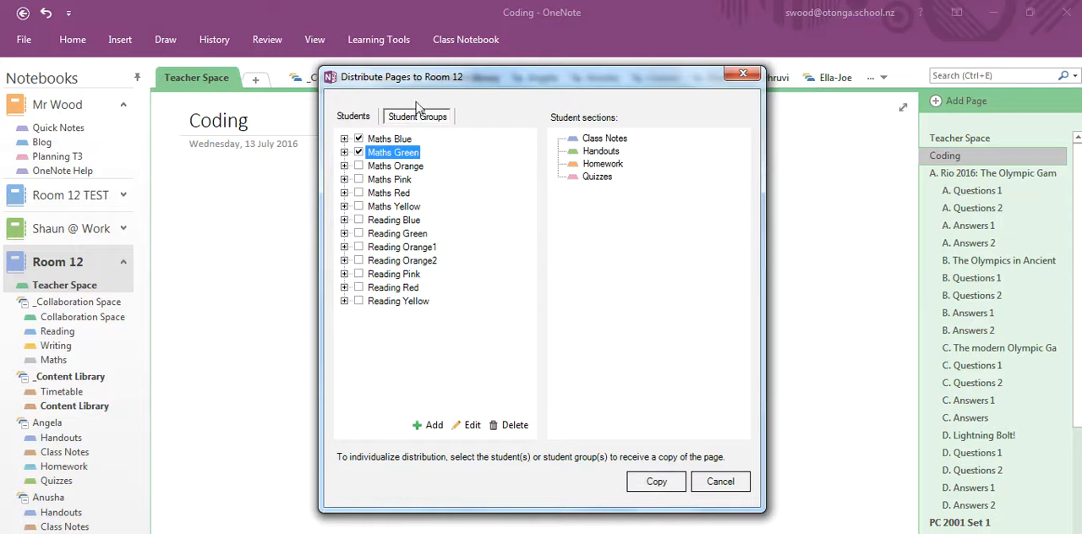